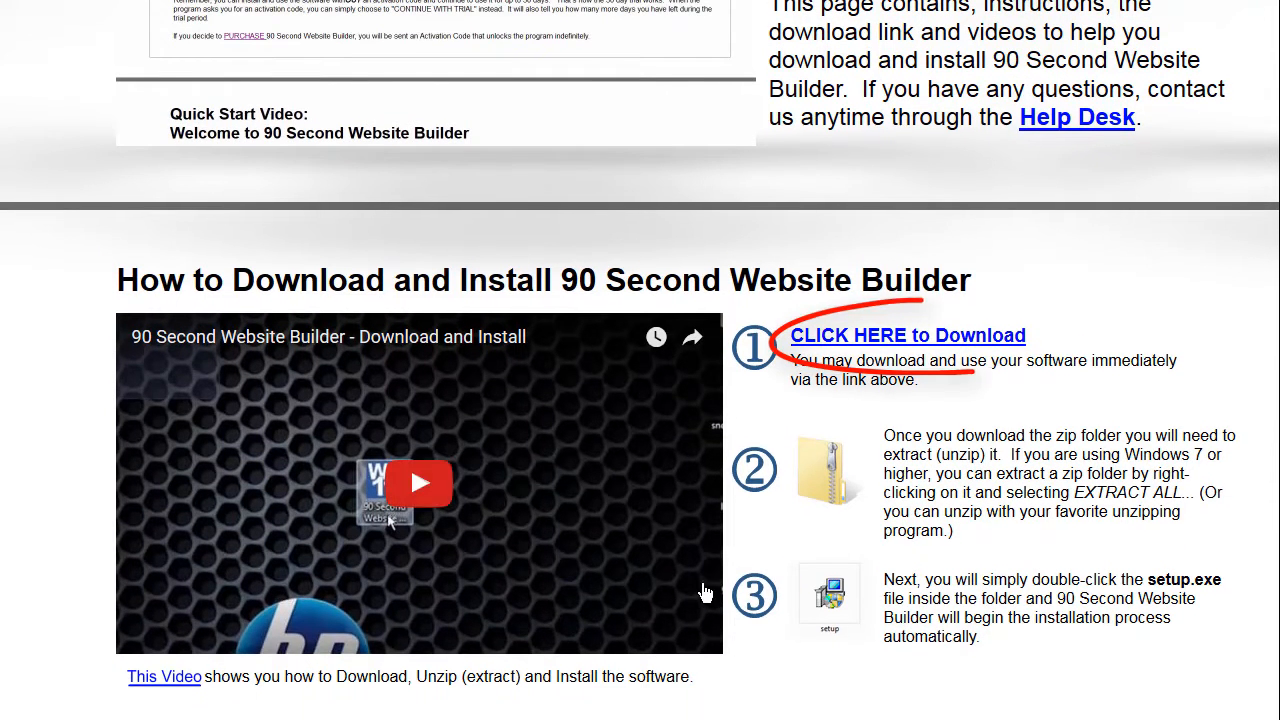
Download the 90 Second Website Builder zip and save it to the desktop.
click(908, 336)
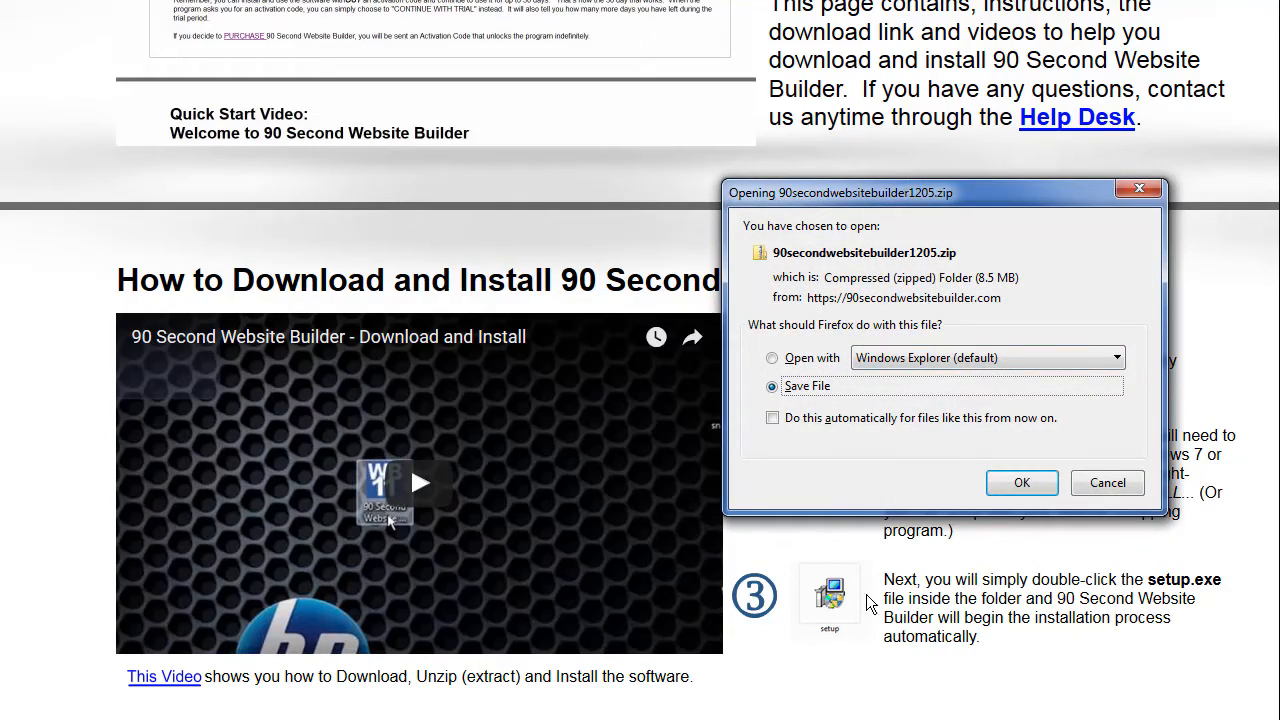
click(1020, 482)
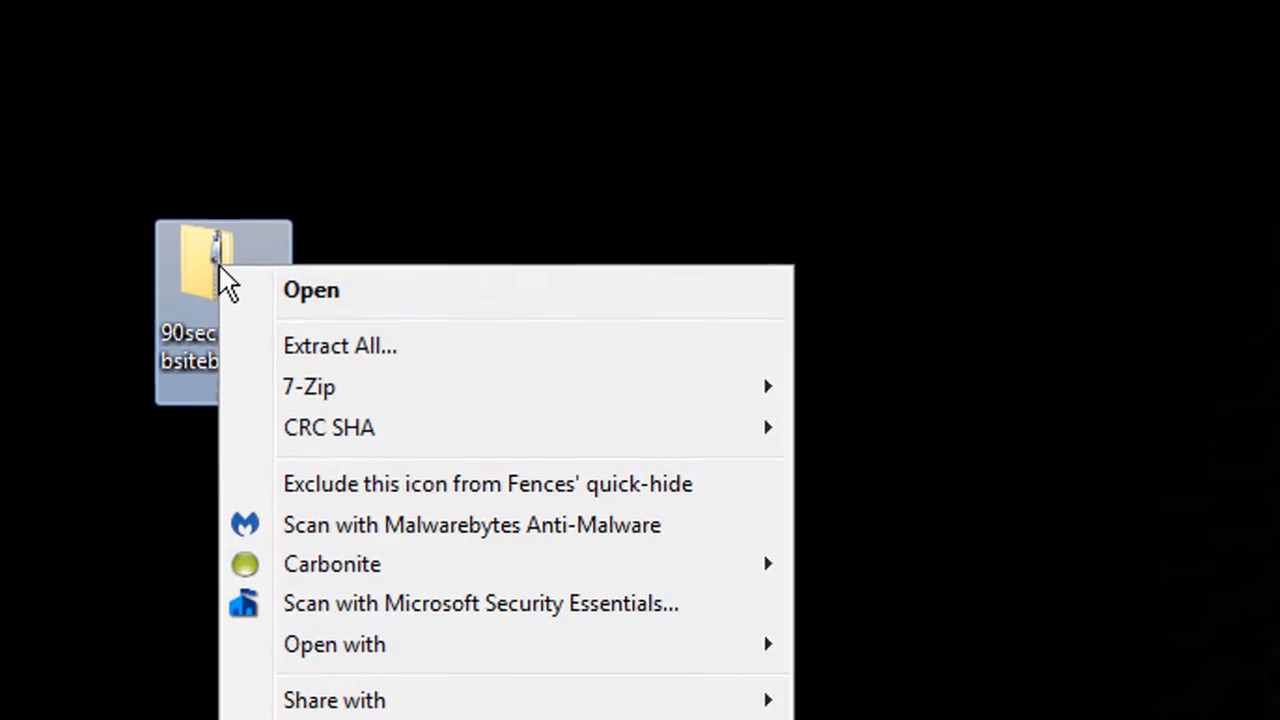
Extract the zip into a 90secondwebsitebuilder12 folder on the desktop.
click(340, 344)
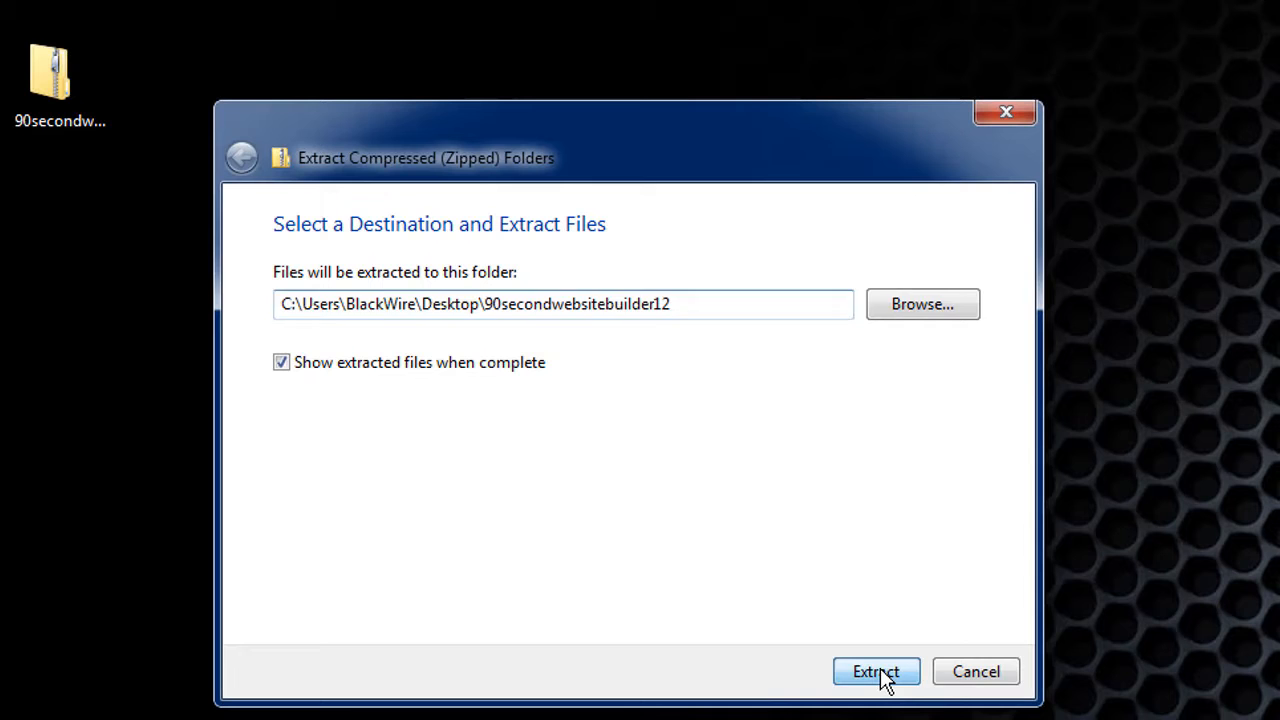
click(876, 672)
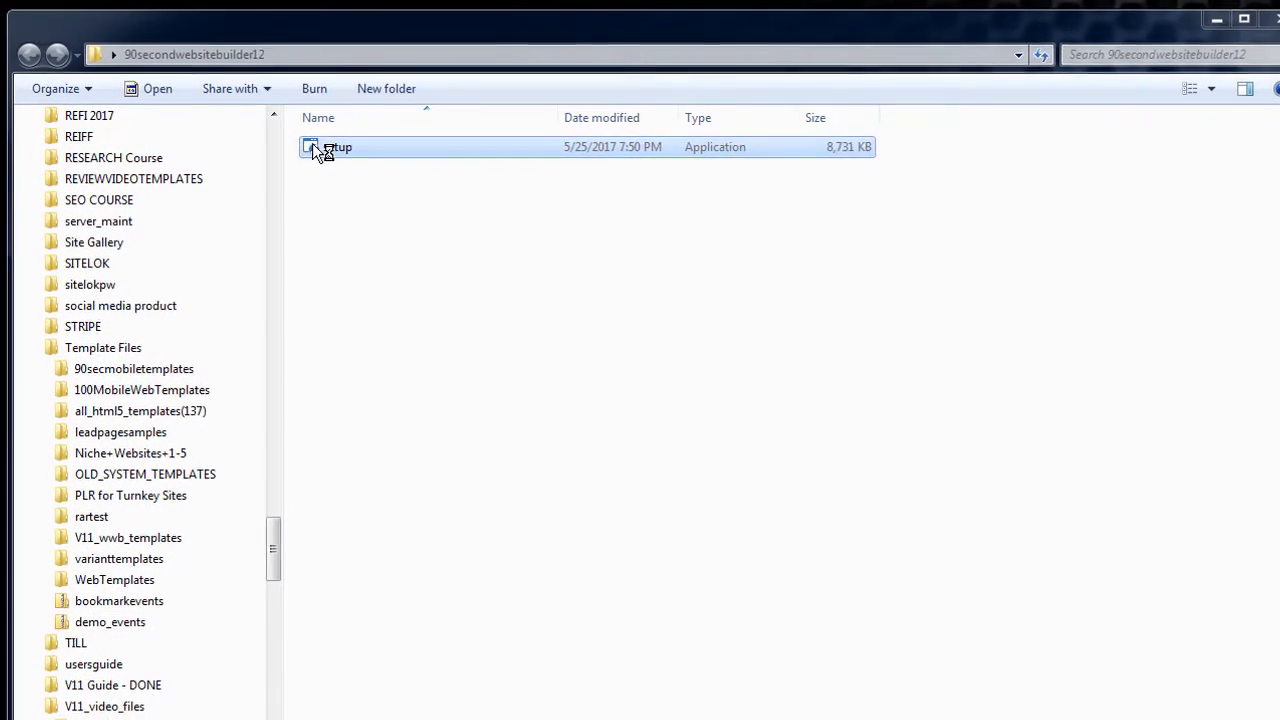
Launch the setup installer and accept the license agreement.
double_click(336, 148)
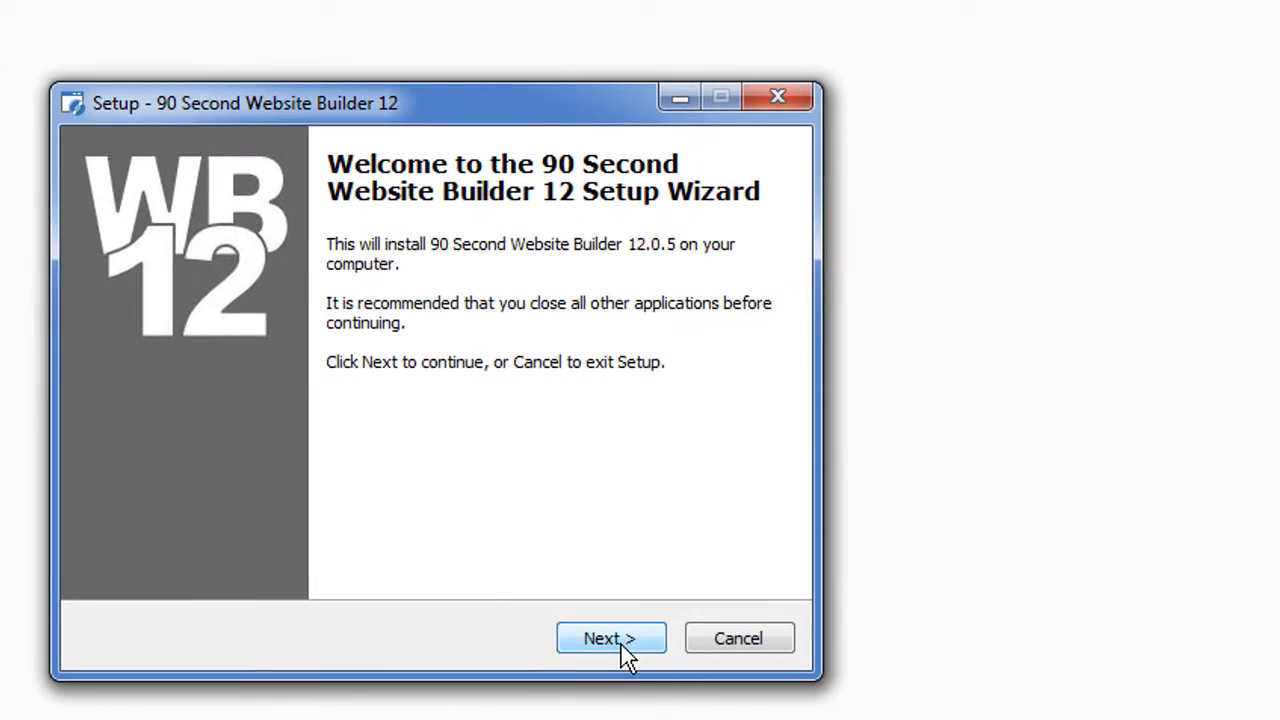
click(610, 638)
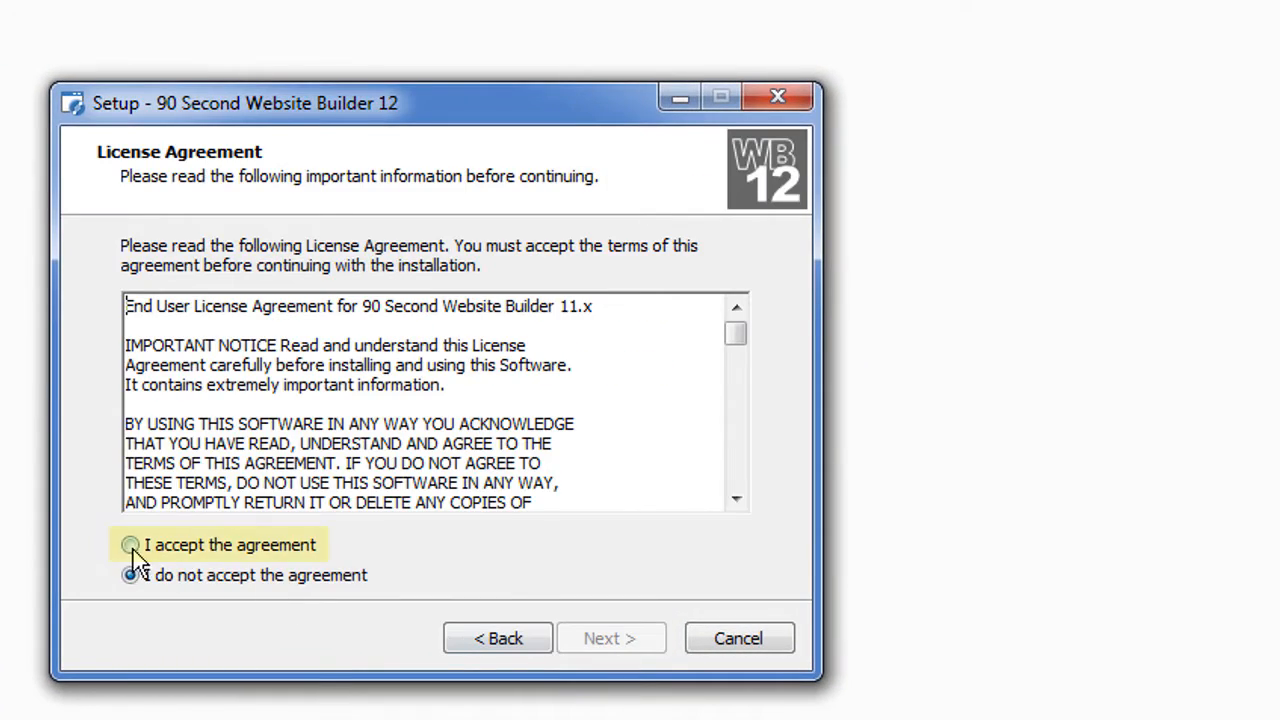
click(130, 544)
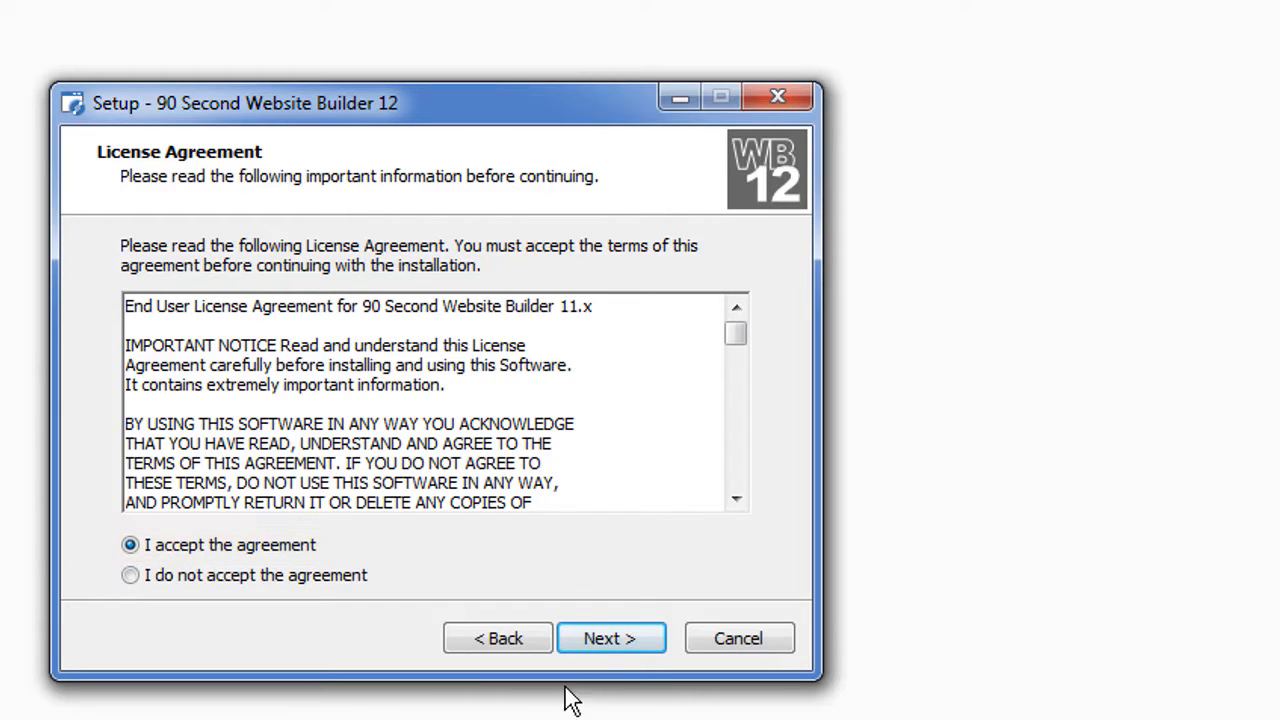
click(610, 638)
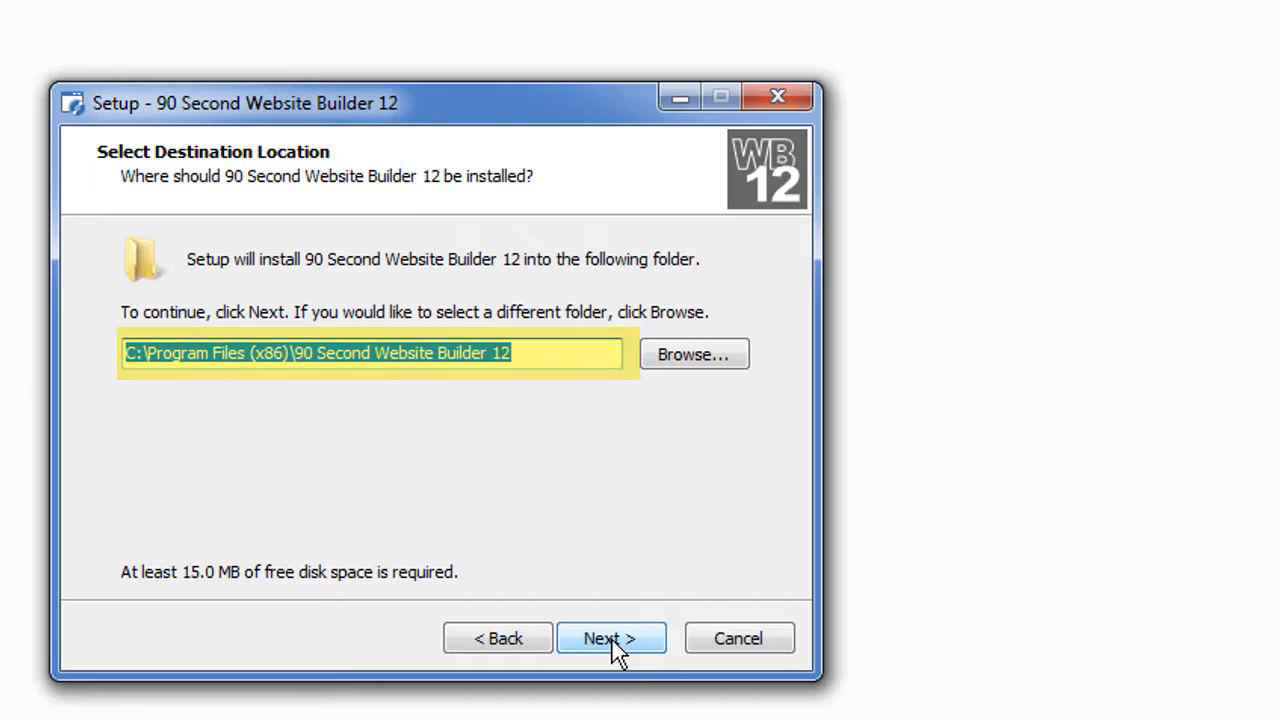
Keep the default install folder, add a desktop shortcut, and reach the ready-to-install summary.
click(612, 638)
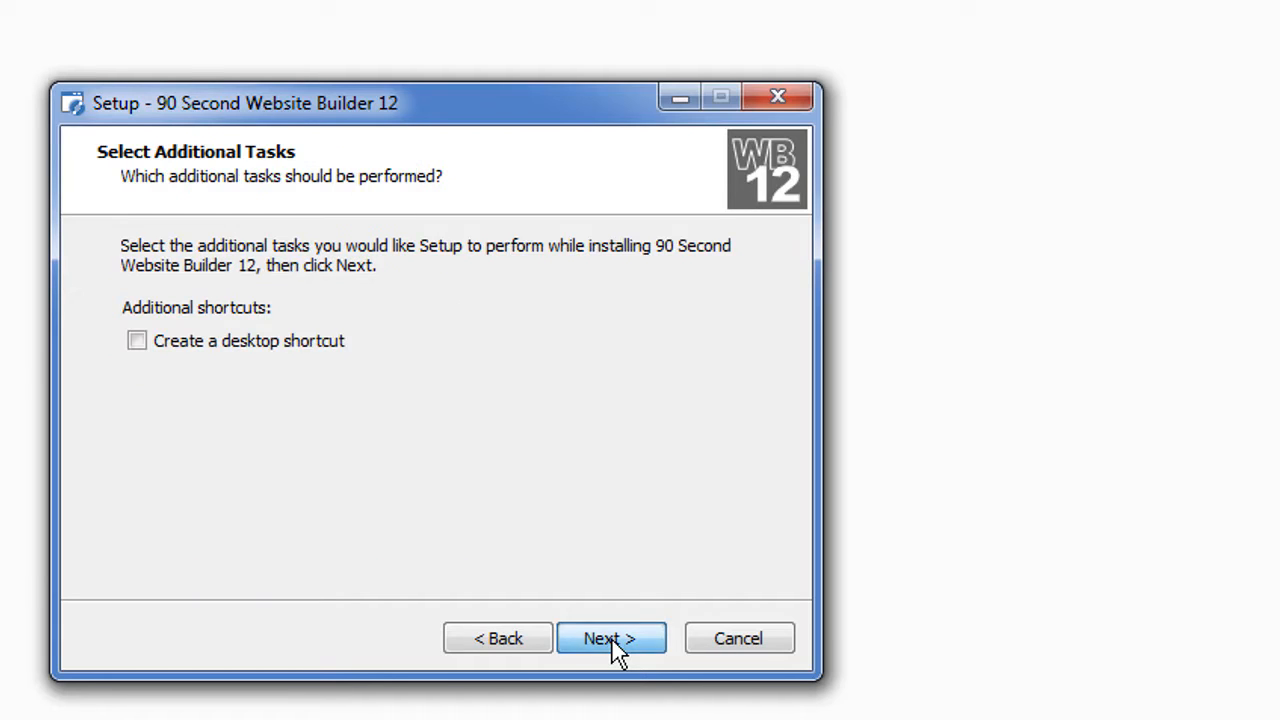
click(136, 340)
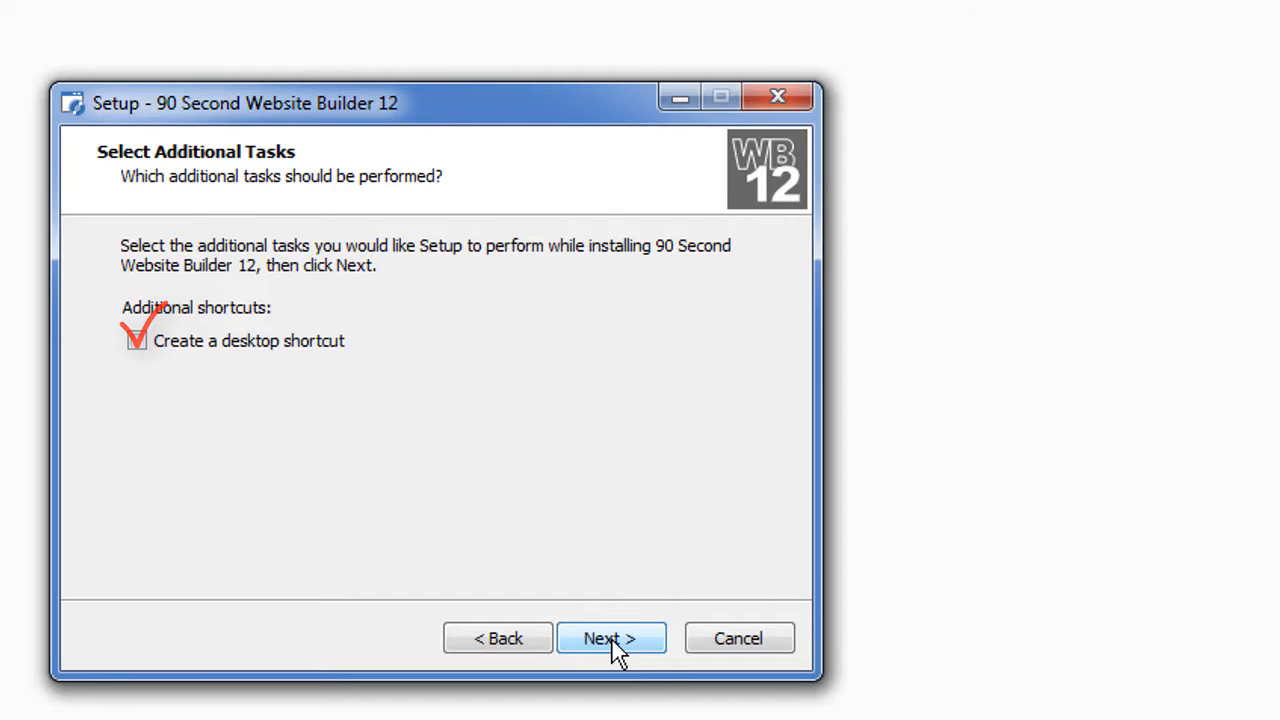
click(610, 638)
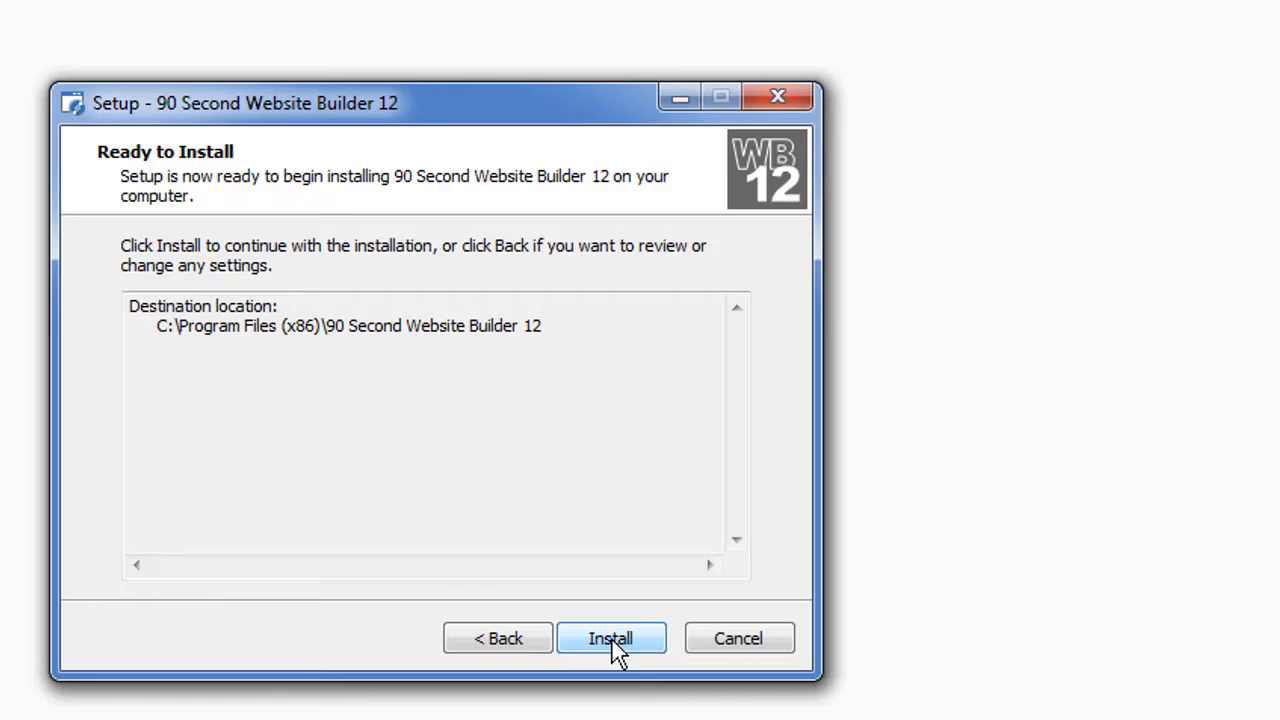
Install the program and finish setup with the builder set to launch.
click(612, 638)
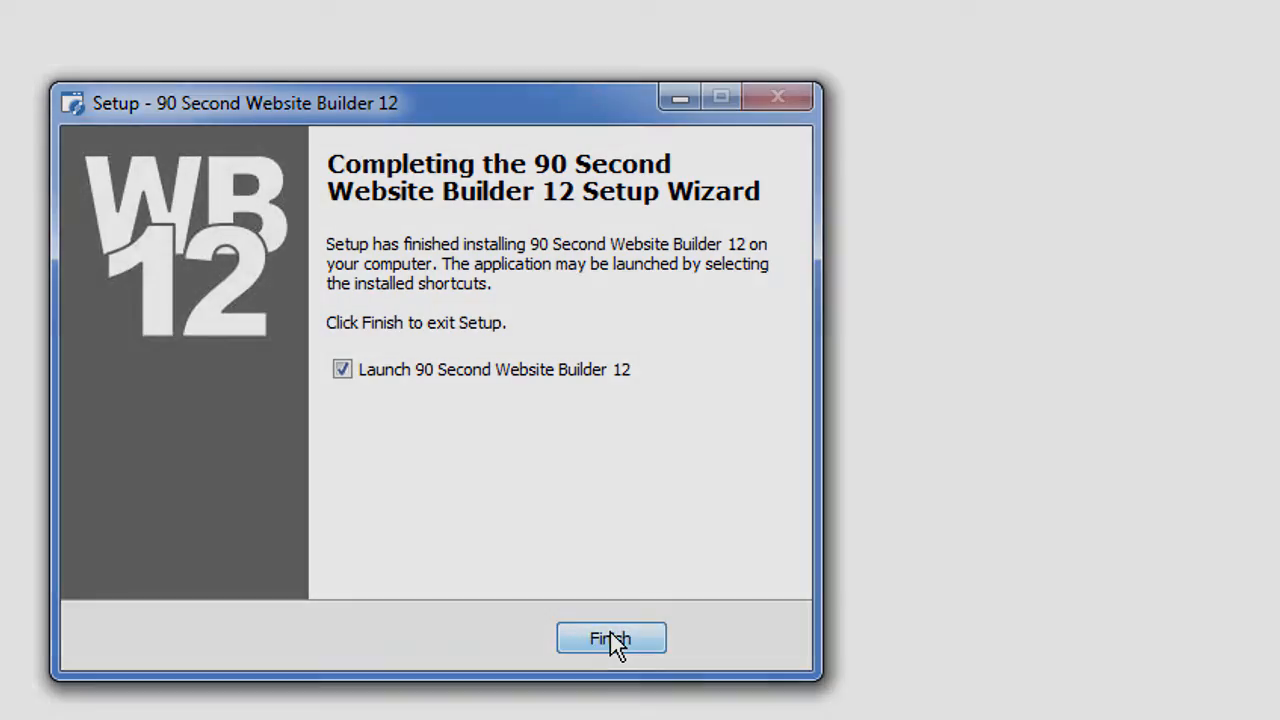
click(610, 638)
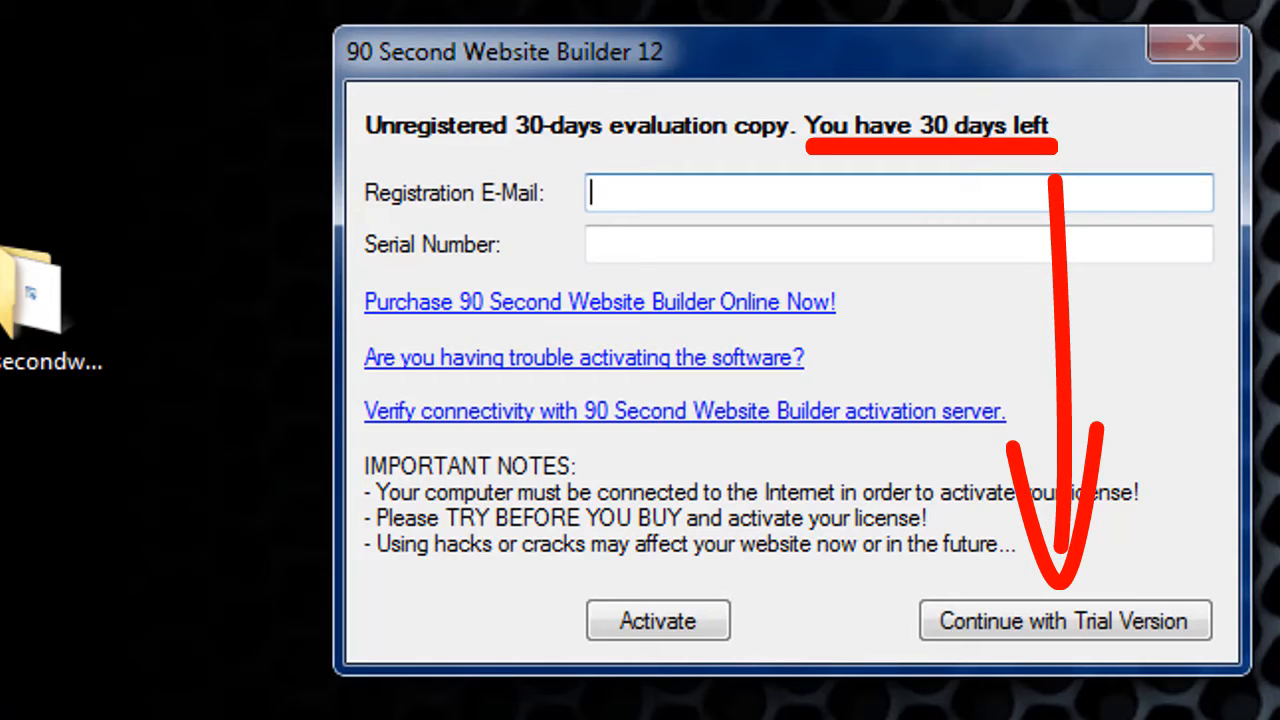
Continue with the 30-day trial version instead of registering.
click(1064, 620)
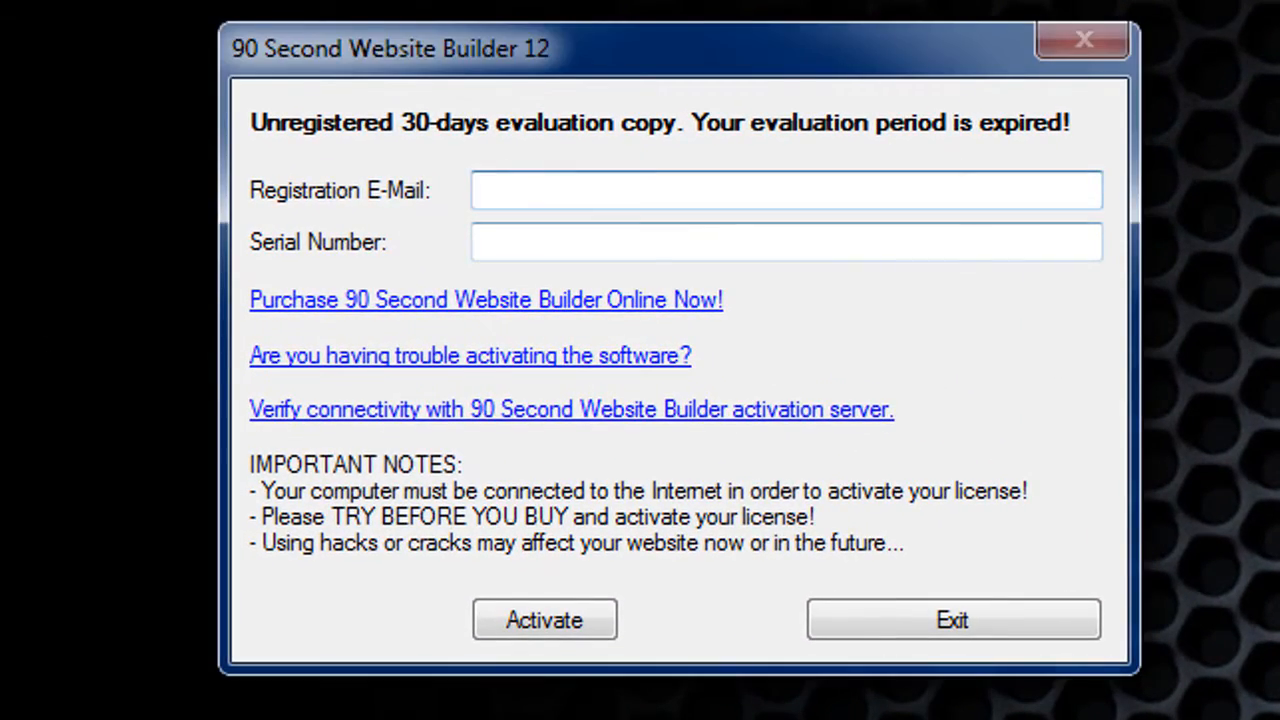
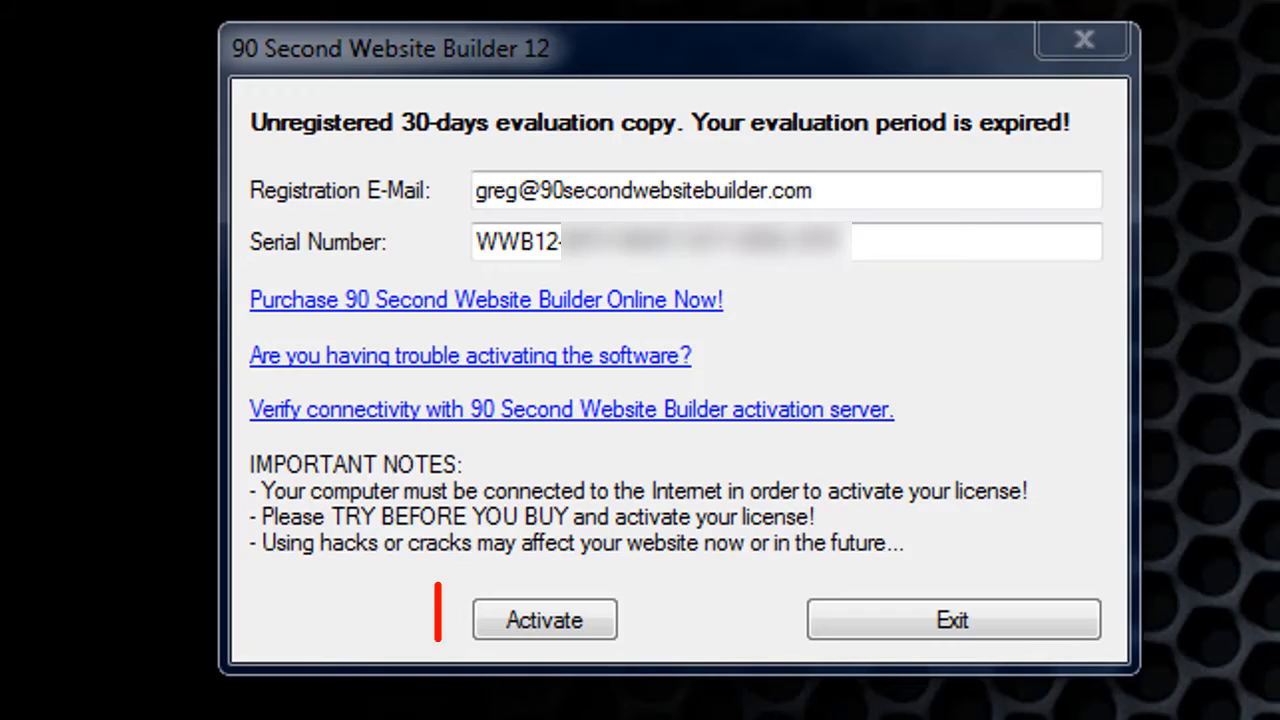
click(544, 620)
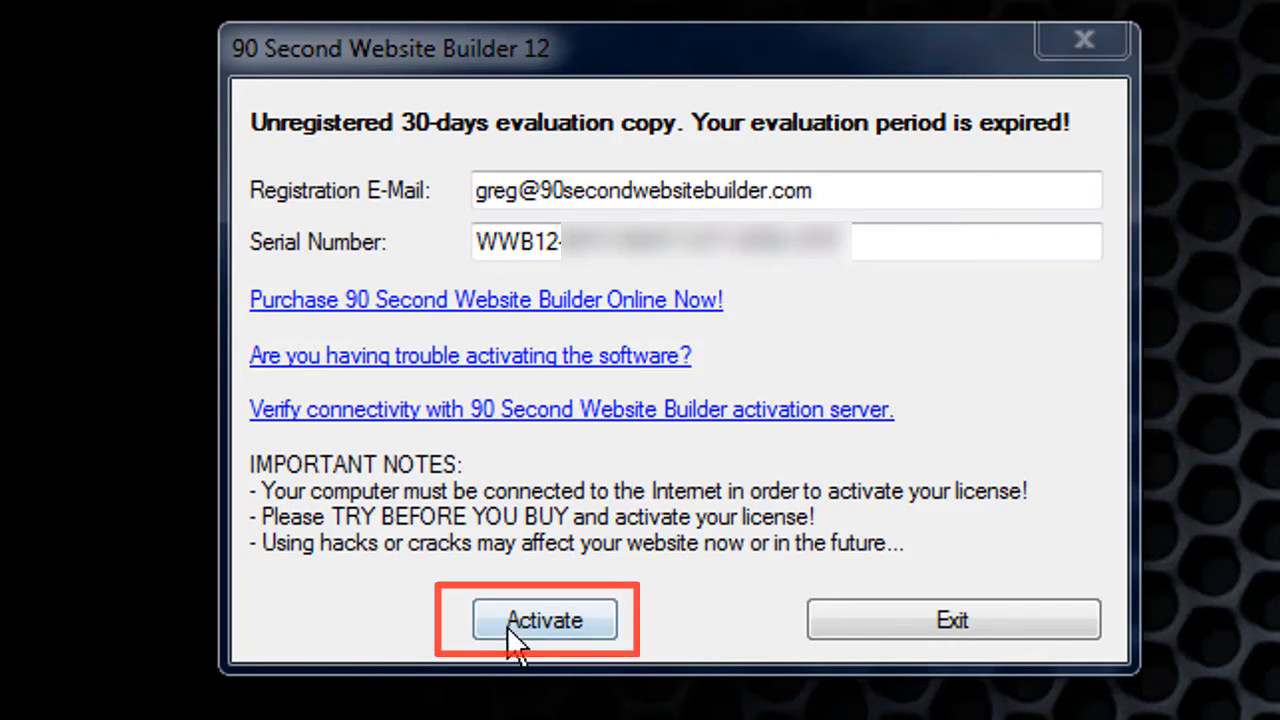
click(544, 620)
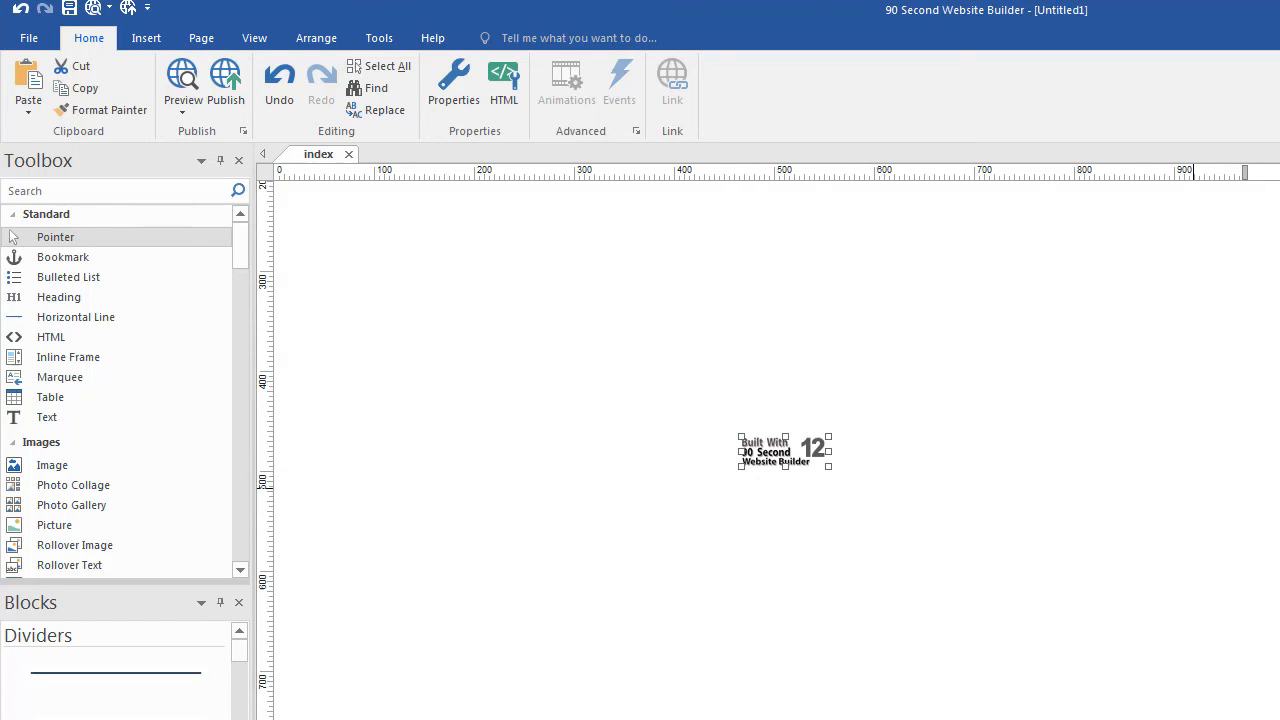
Drag the Built With logo lower on the index page and acknowledge the demo logo notice.
drag(784, 450, 784, 660)
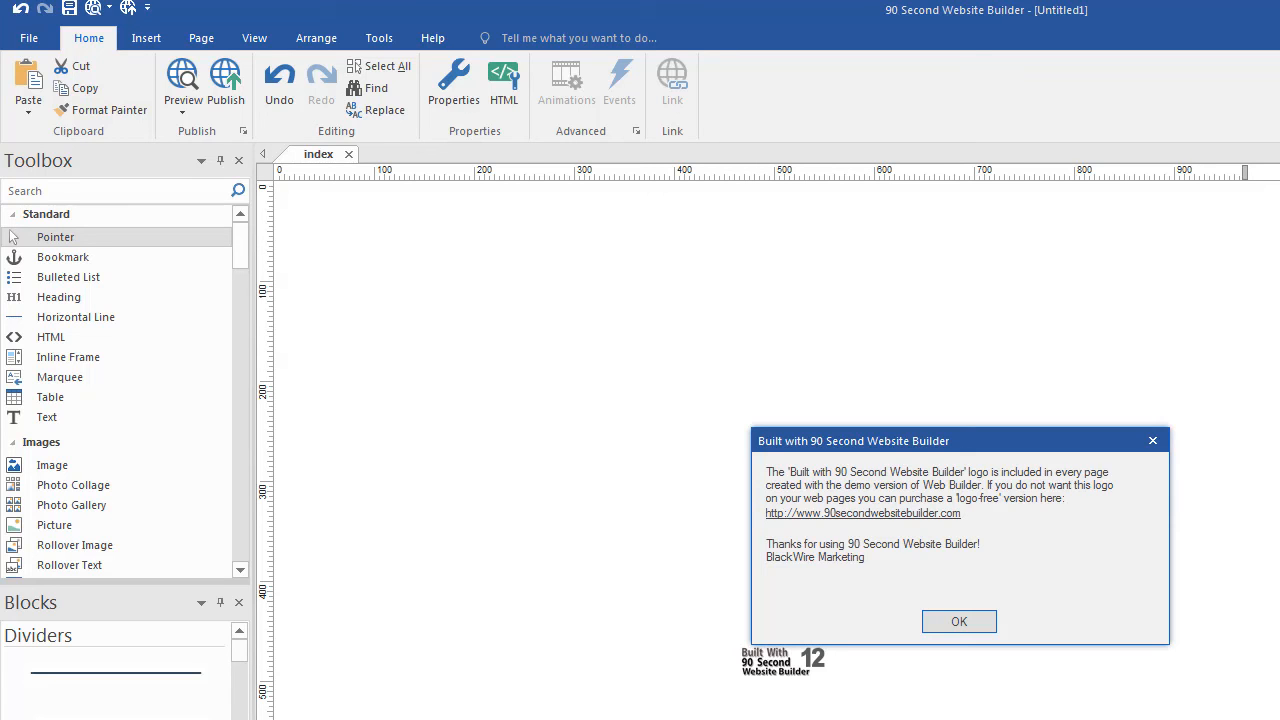
click(958, 620)
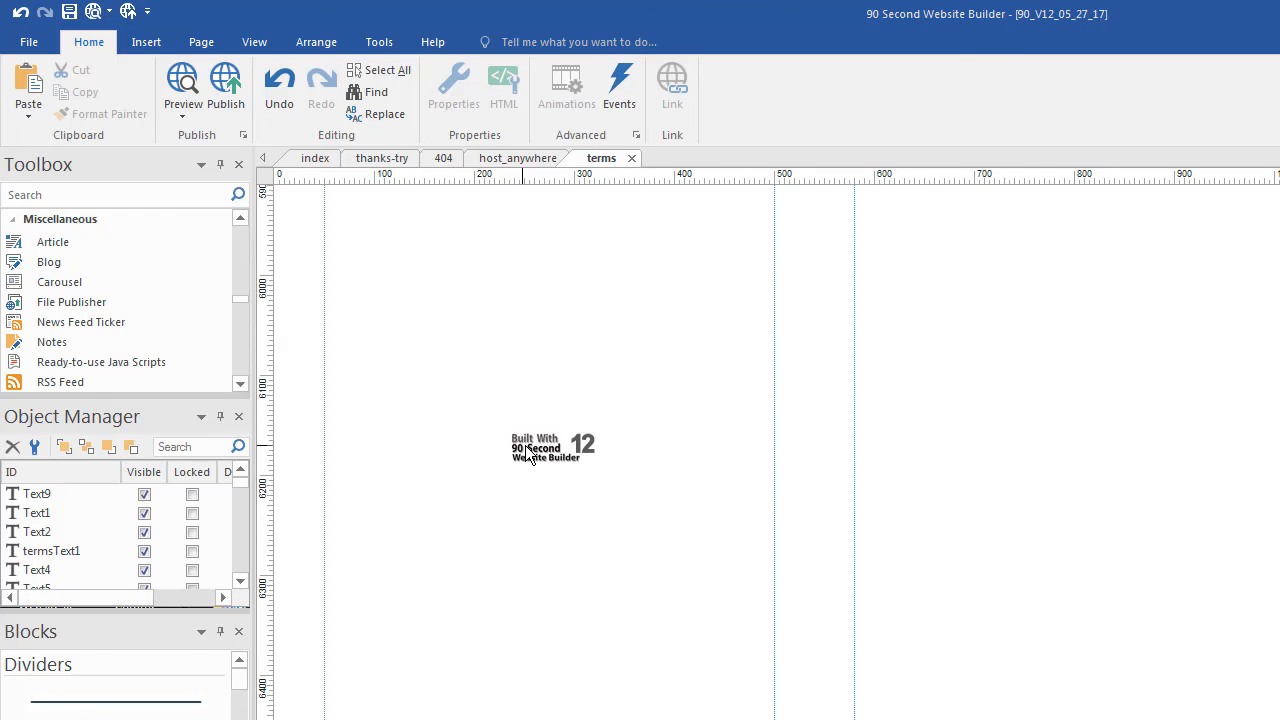
Bring up the context menu for the Built With logo on the terms page, ready to delete it.
right_click(536, 448)
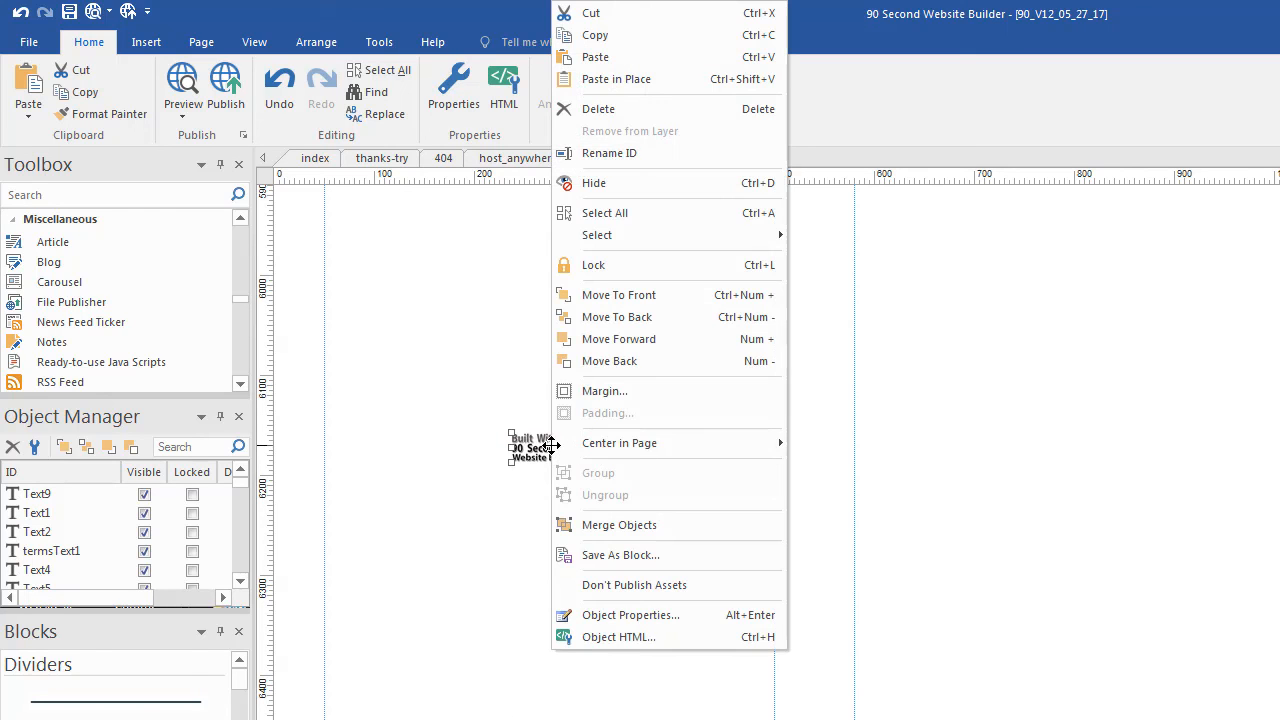
mouse_move(636, 108)
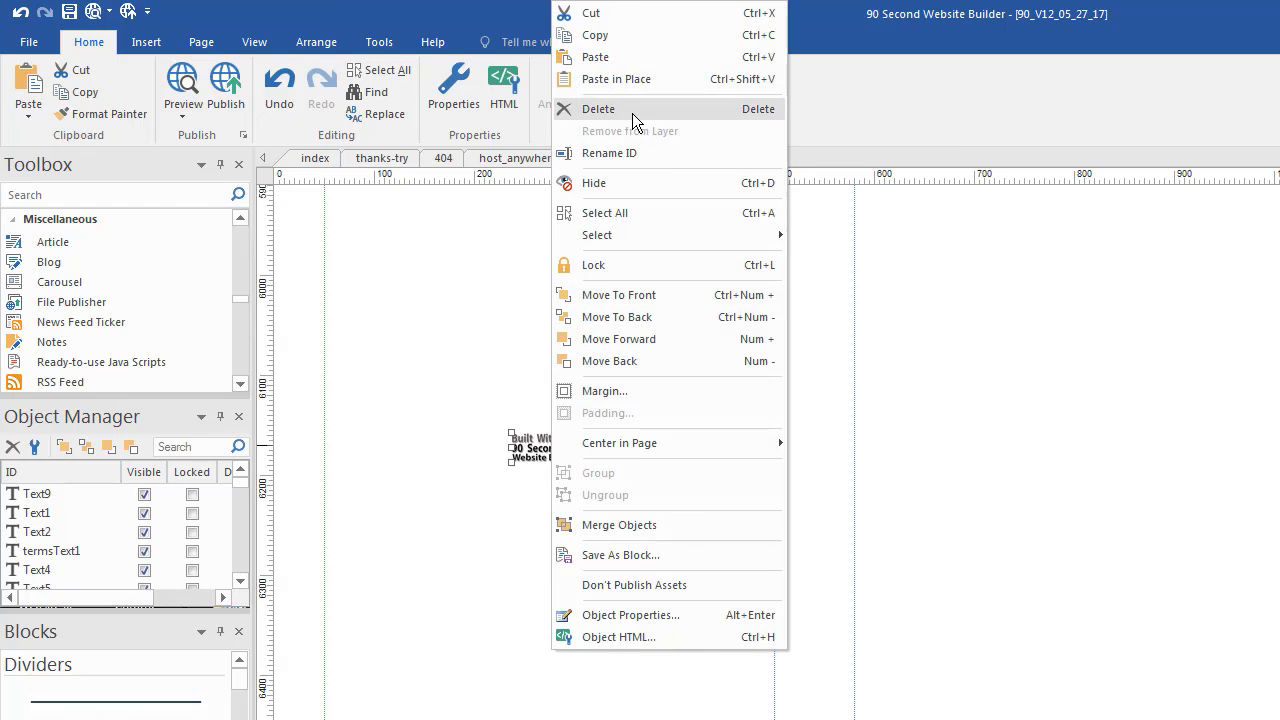